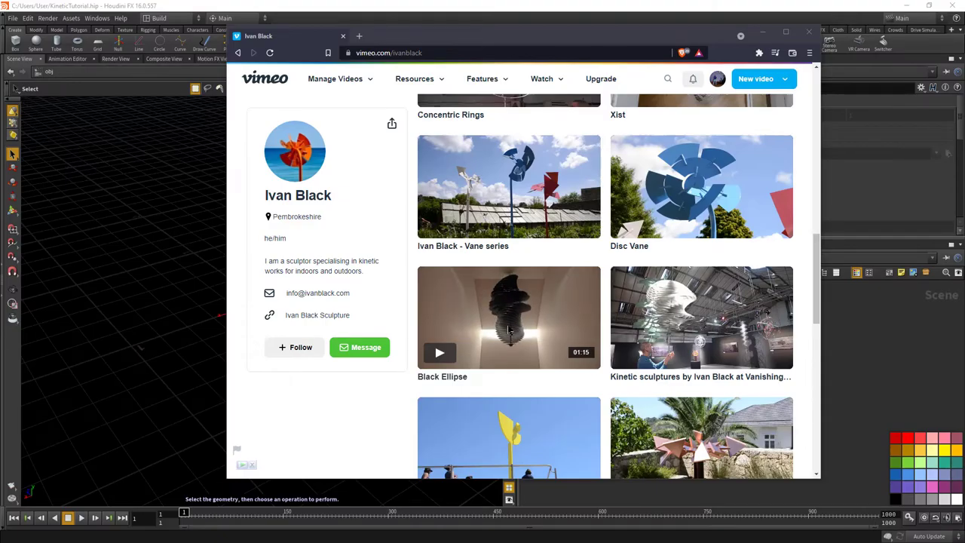
Scroll the Vimeo gallery down to the Black Ellipse video thumbnail
scroll("down", 3)
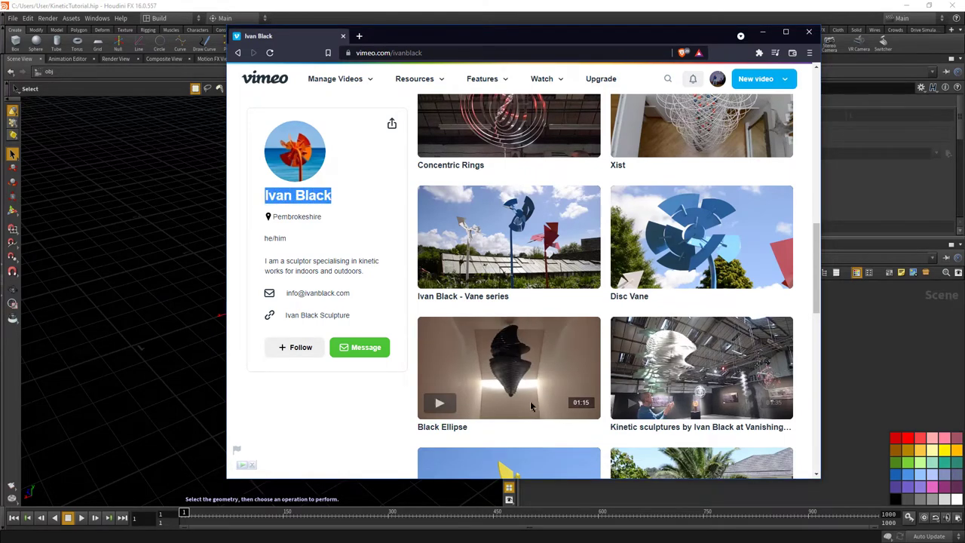
mouse_move(513, 392)
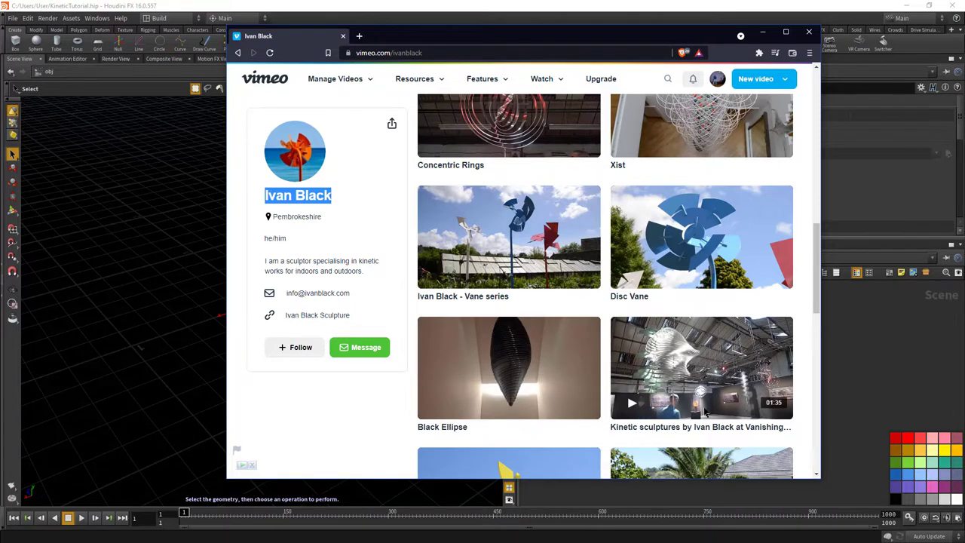
mouse_move(429, 437)
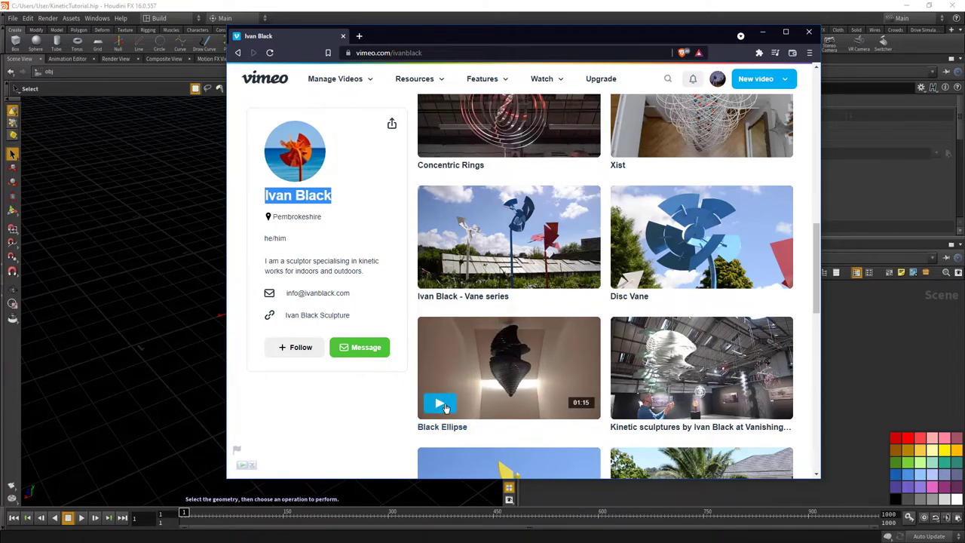
Play the Black Ellipse sculpture video
left_click(440, 404)
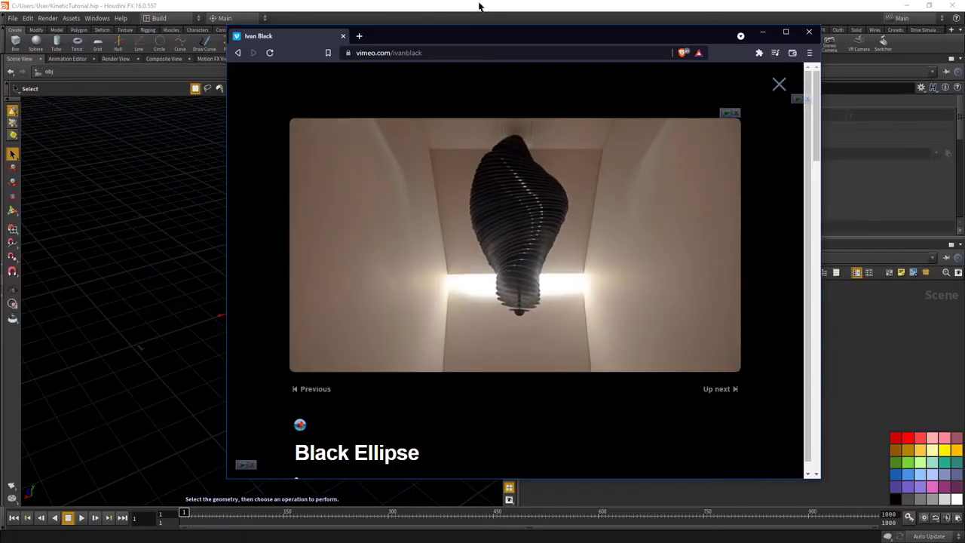
Return to Houdini and create a new tube object from the shelf
left_click(809, 32)
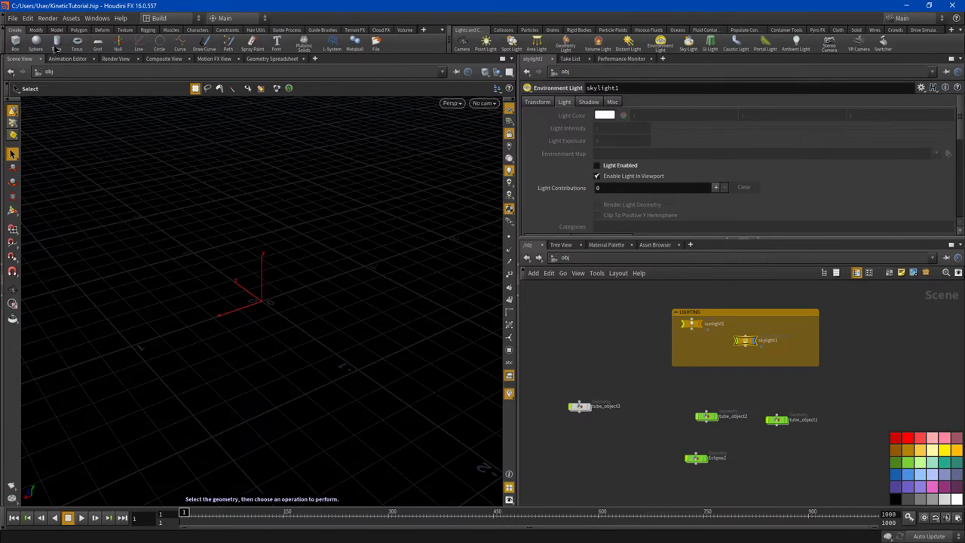
left_click(56, 41)
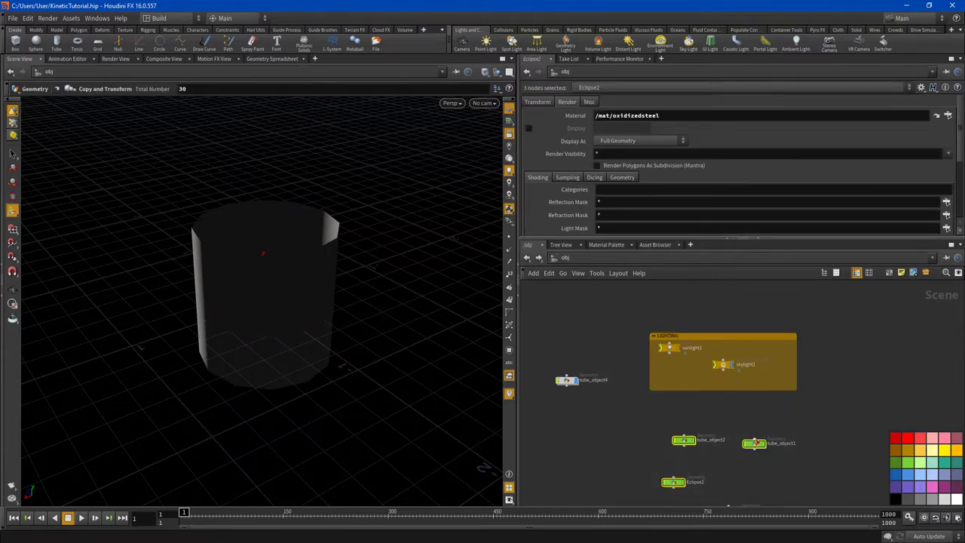
Inside the new tube, switch Primitive Type to NURBS and flatten it
left_click(670, 347)
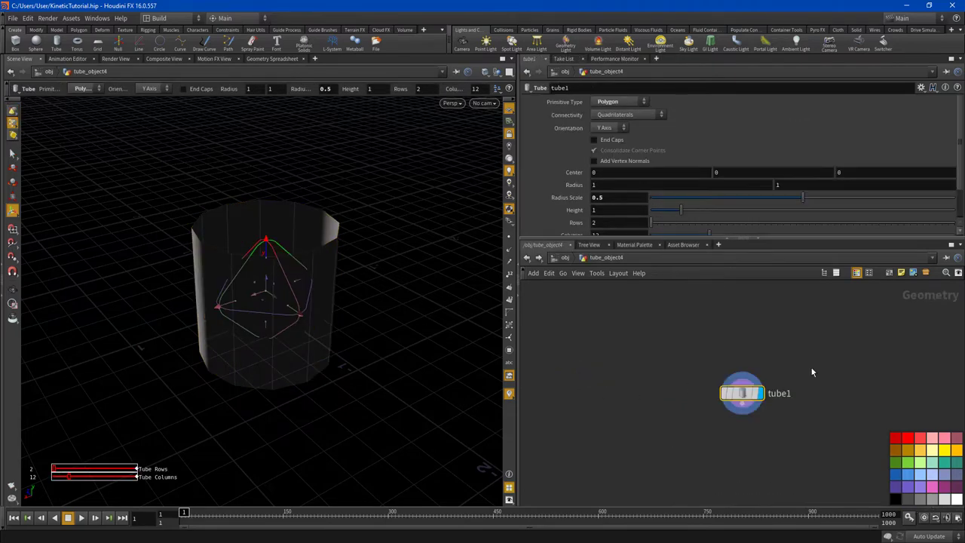
left_click(619, 101)
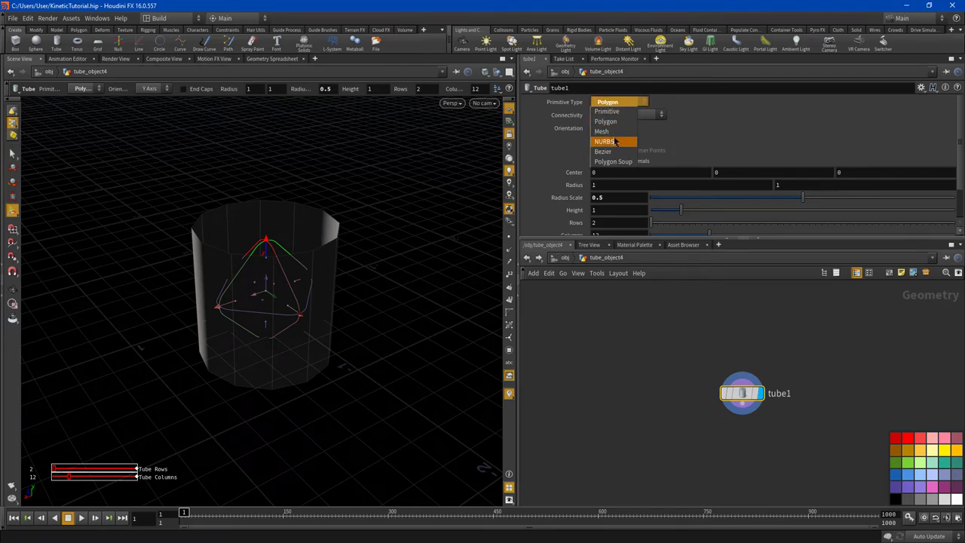
left_click(604, 141)
type(".0205")
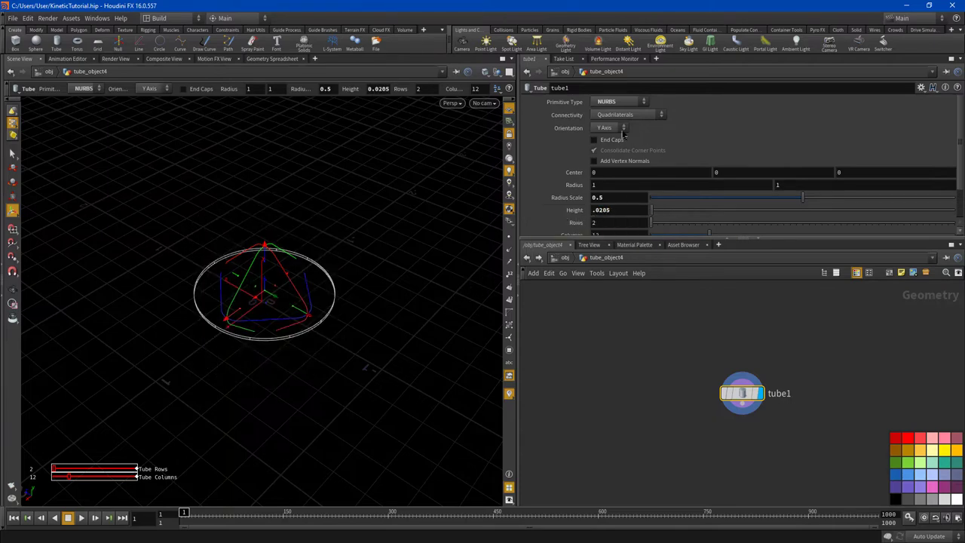
left_click(594, 139)
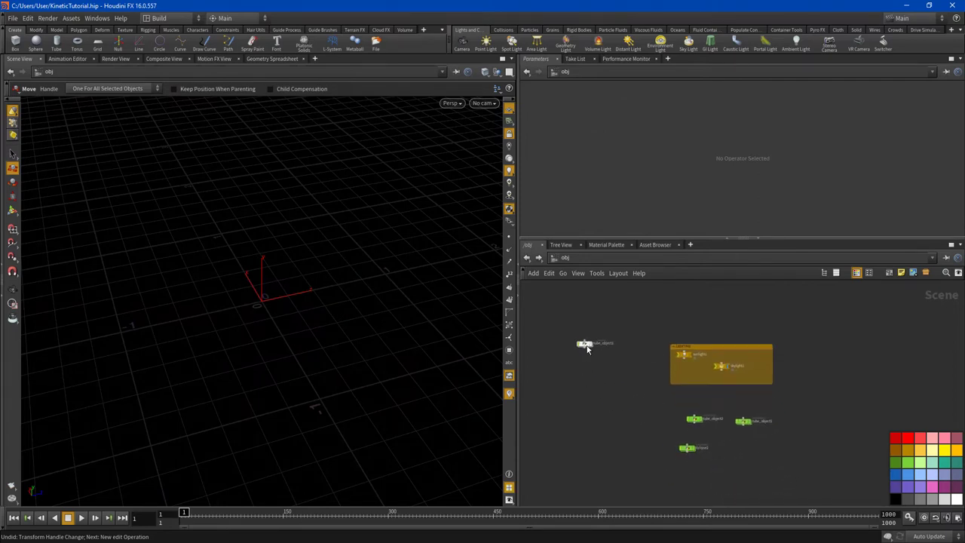
In tube_object3, append a Copy and Transform node after edit1
double_click(586, 343)
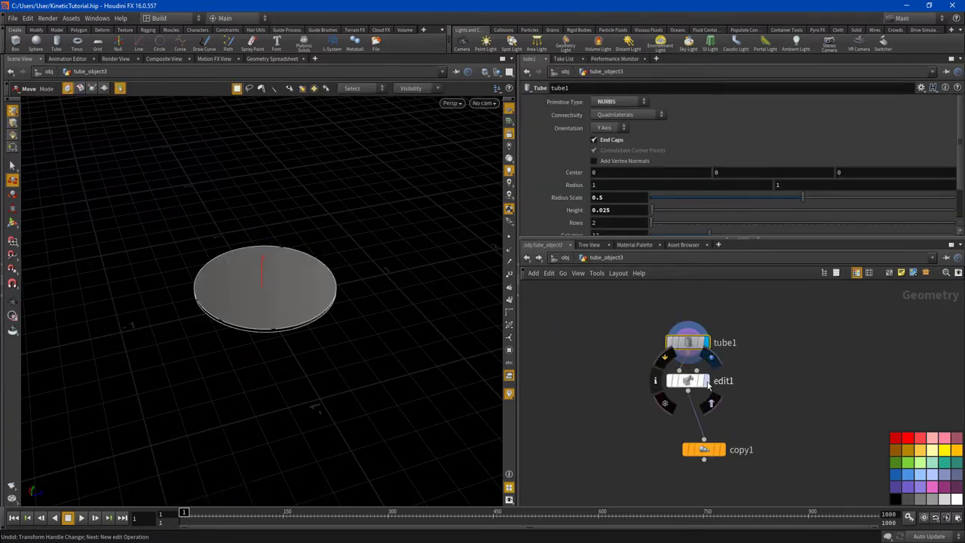
left_click(687, 380)
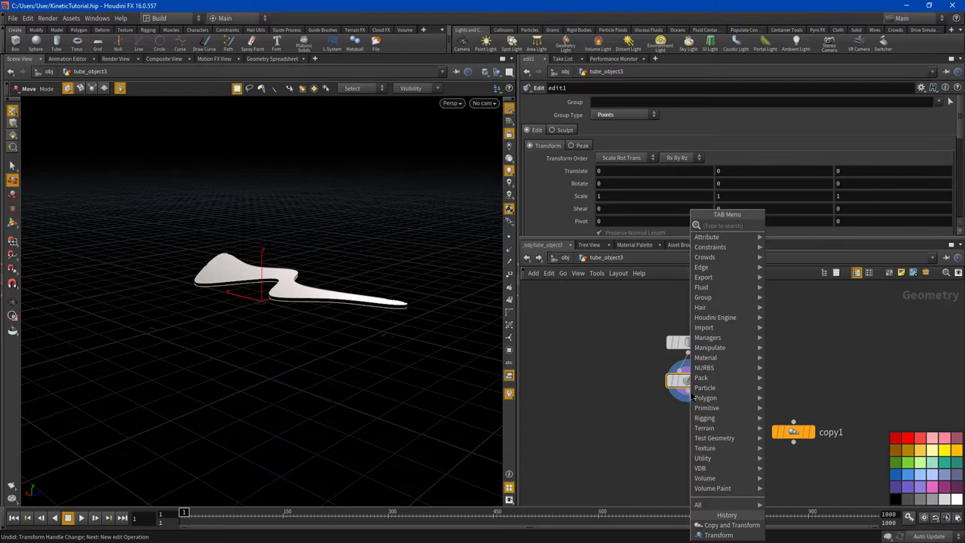
type("copy")
type("30")
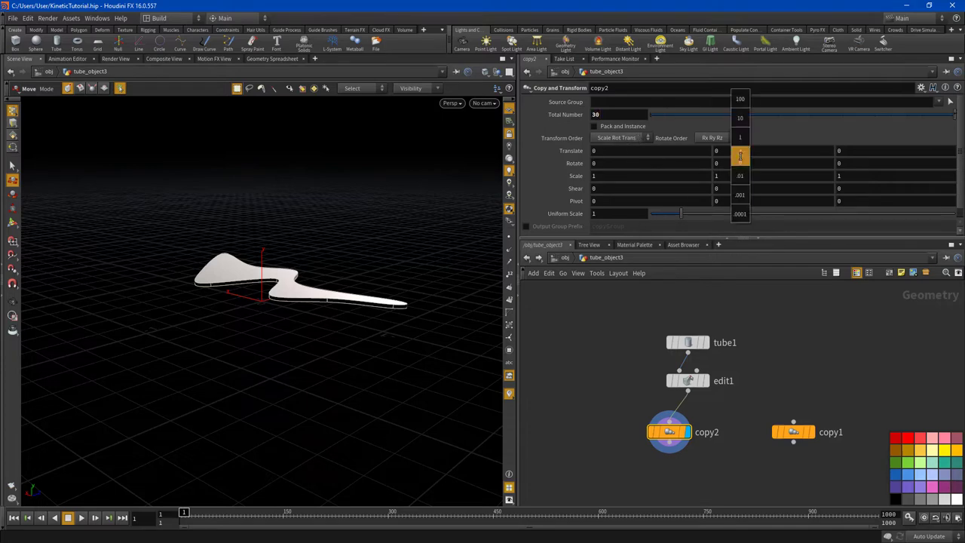
Set copy2 Translate Y to 0.1 and orbit to view the stacked plates
left_click_drag(716, 150, 771, 169)
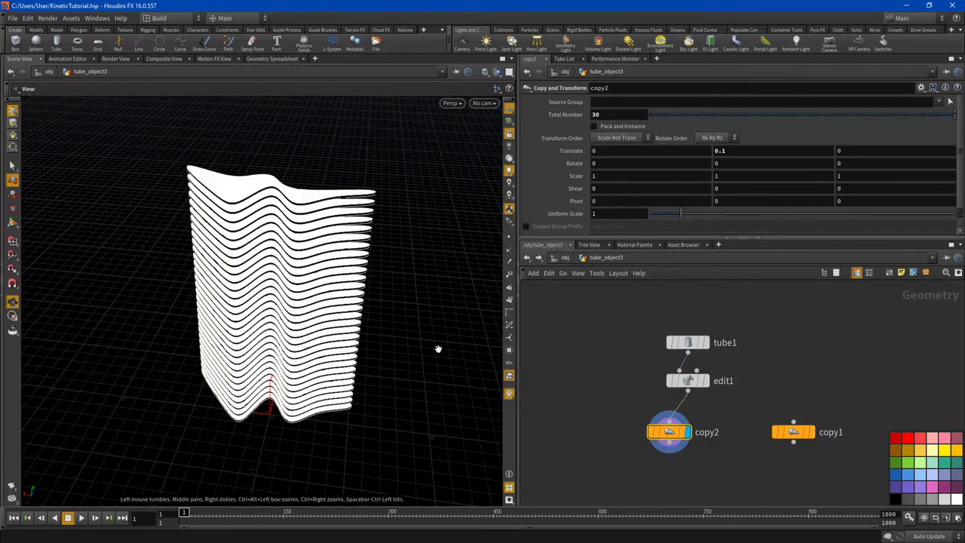
left_click_drag(438, 348, 384, 306)
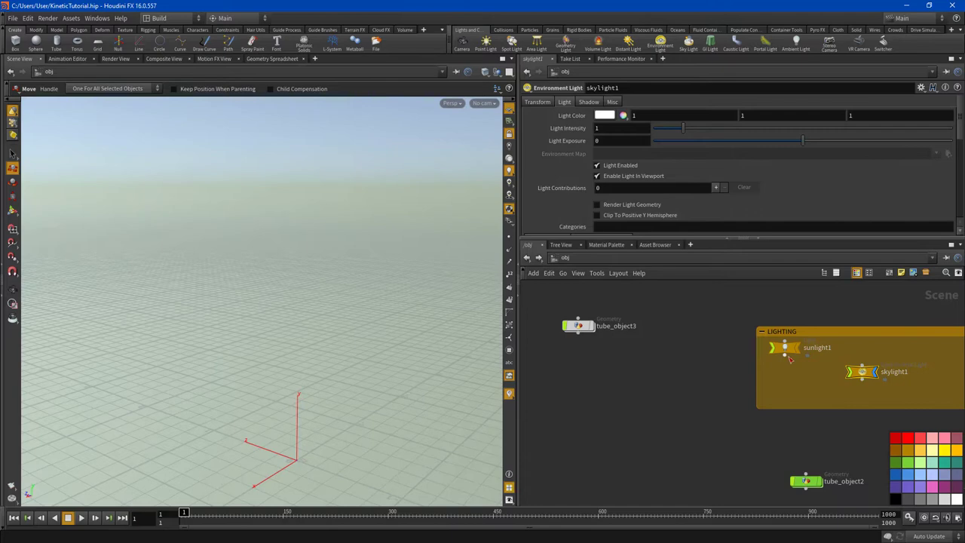
Select sunlight1 in the lighting group
left_click(578, 325)
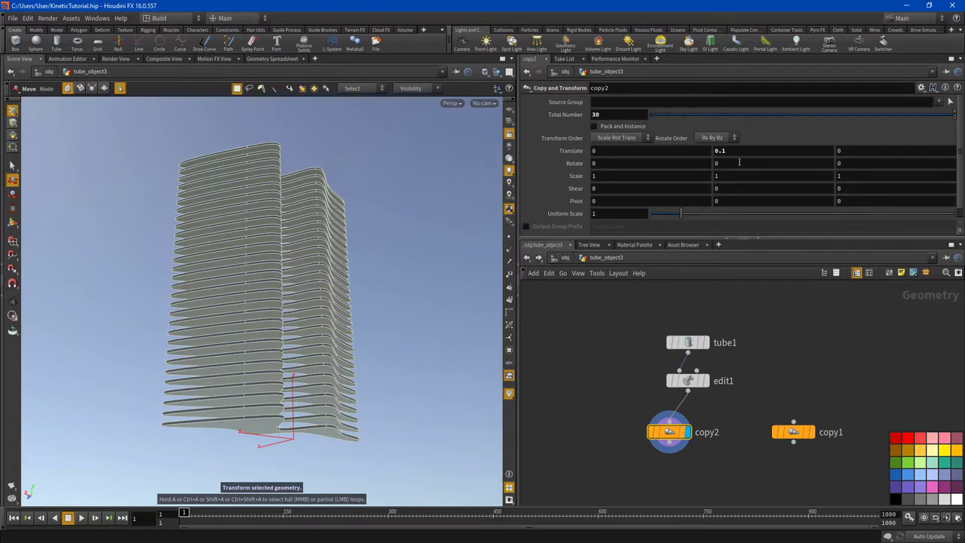
Drag copy2's Rotate Y to test twists, trying 13 degrees per copy
left_click_drag(720, 150, 760, 159)
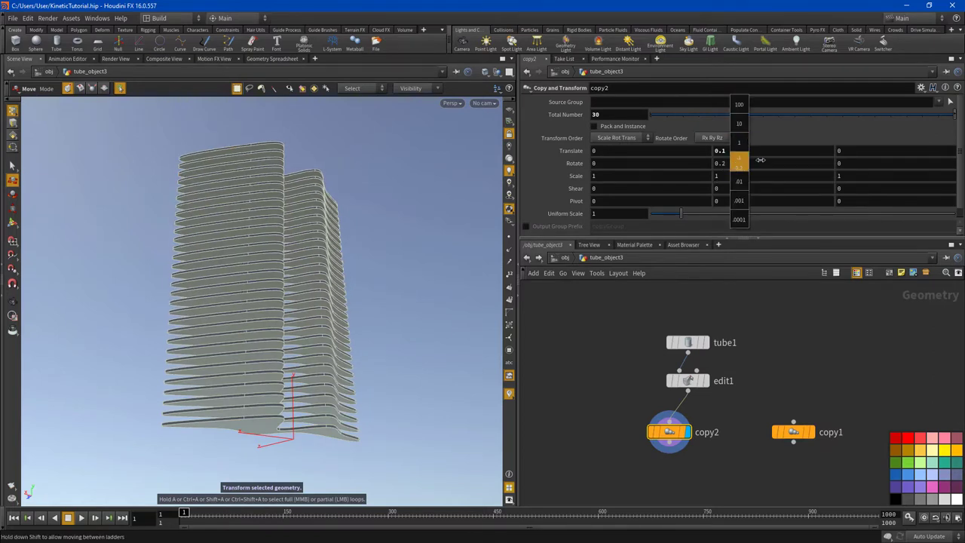
left_click_drag(759, 159, 731, 162)
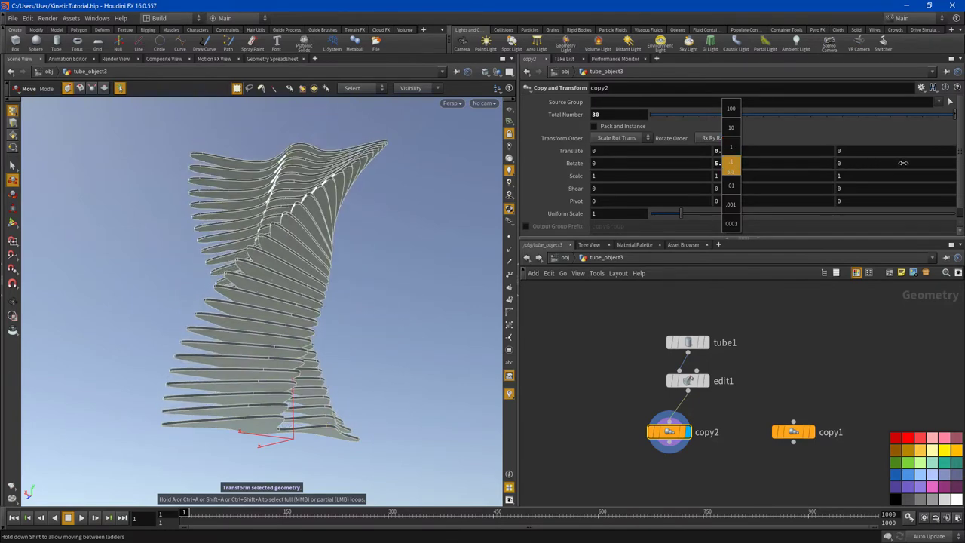
left_click_drag(903, 162, 735, 163)
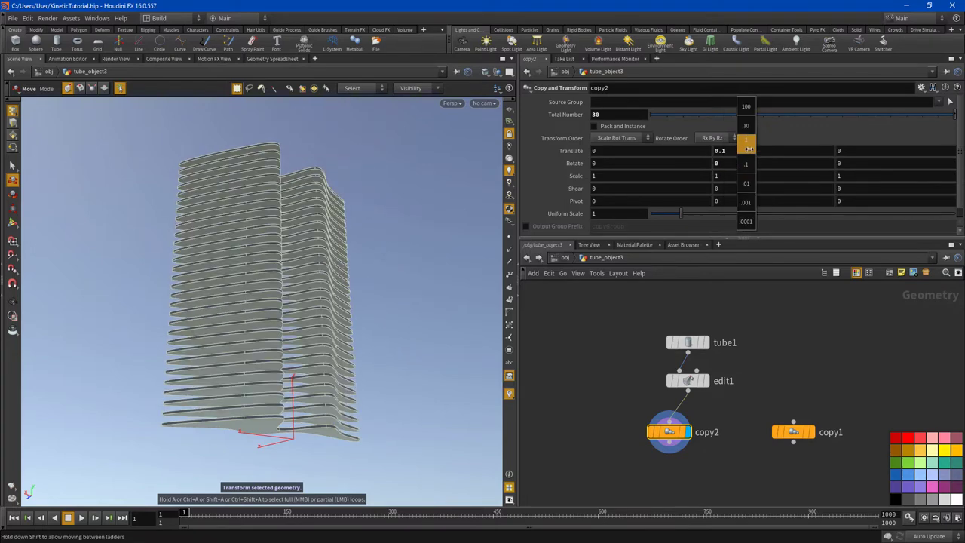
left_click_drag(746, 163, 787, 143)
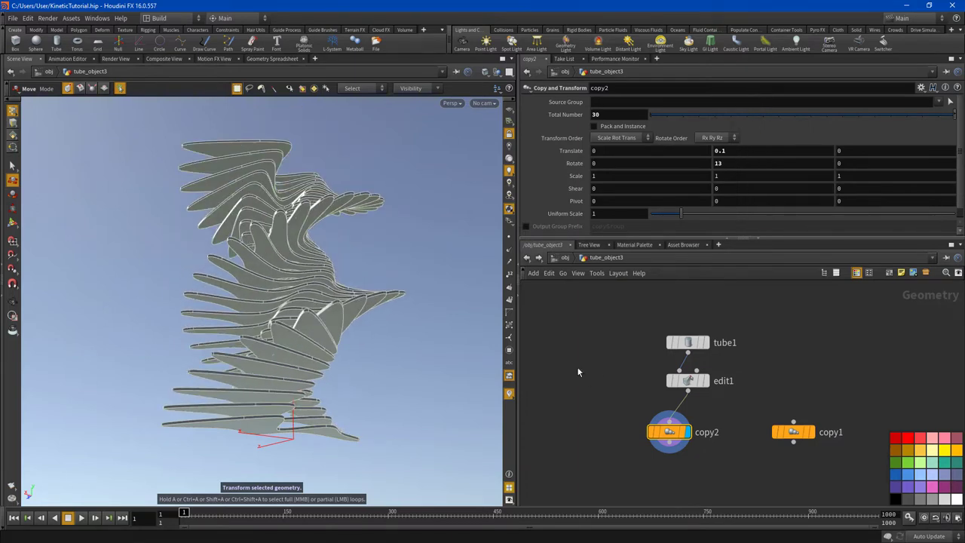
left_click(716, 163)
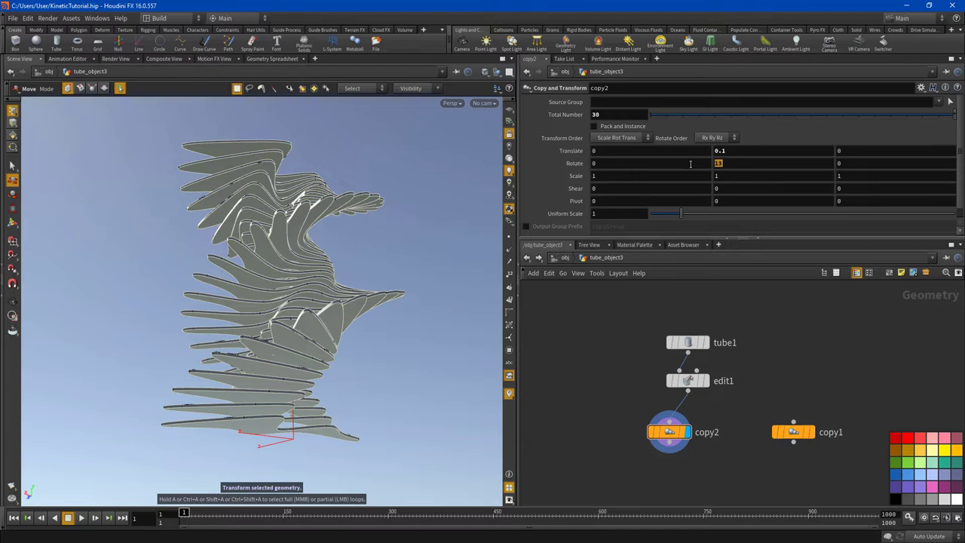
Enter sin($F) as copy2's Rotate Y and play the animation
type("sin")
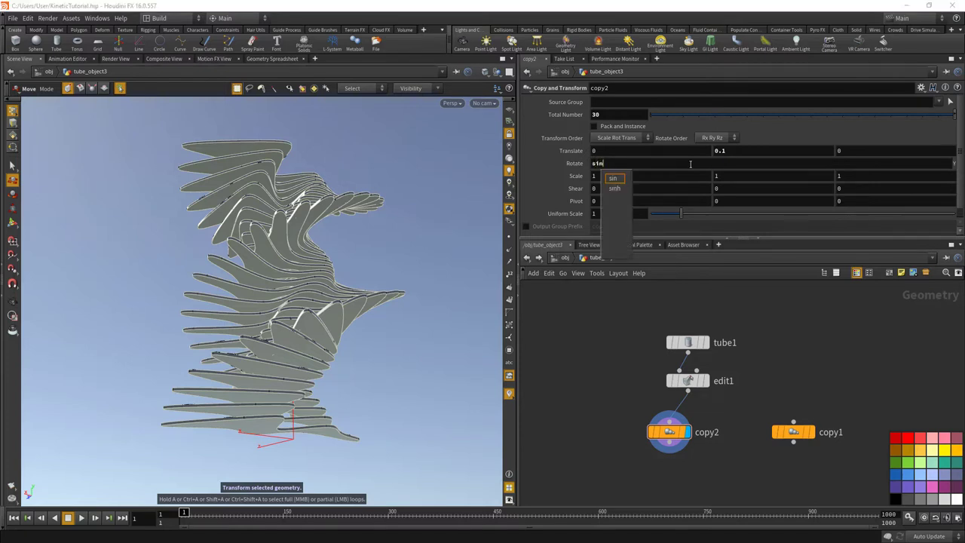
type("($F")
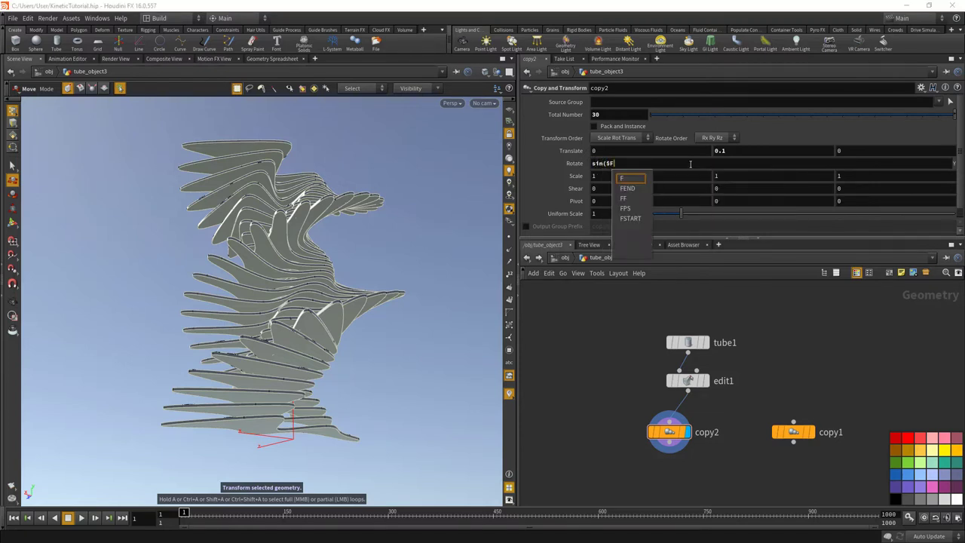
type("T")
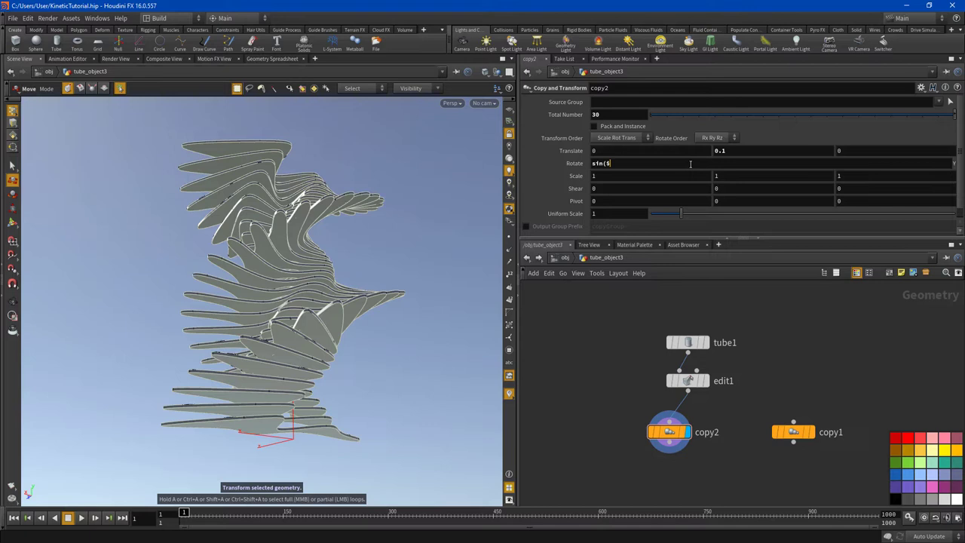
type("F)")
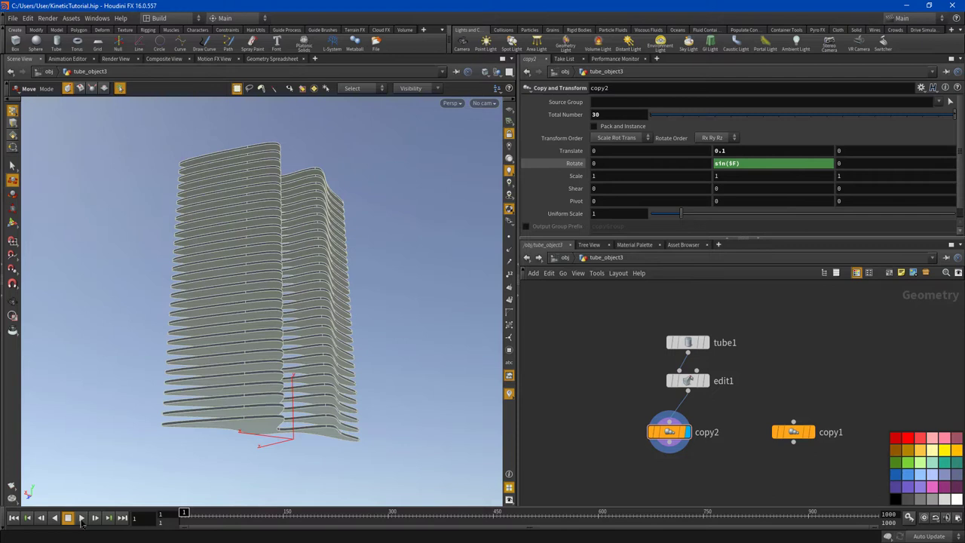
left_click(81, 517)
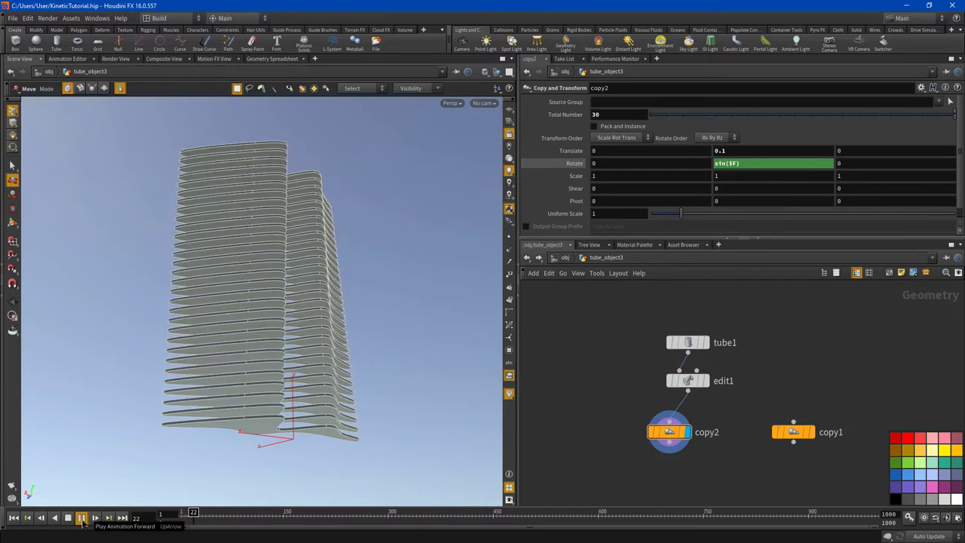
left_click(80, 517)
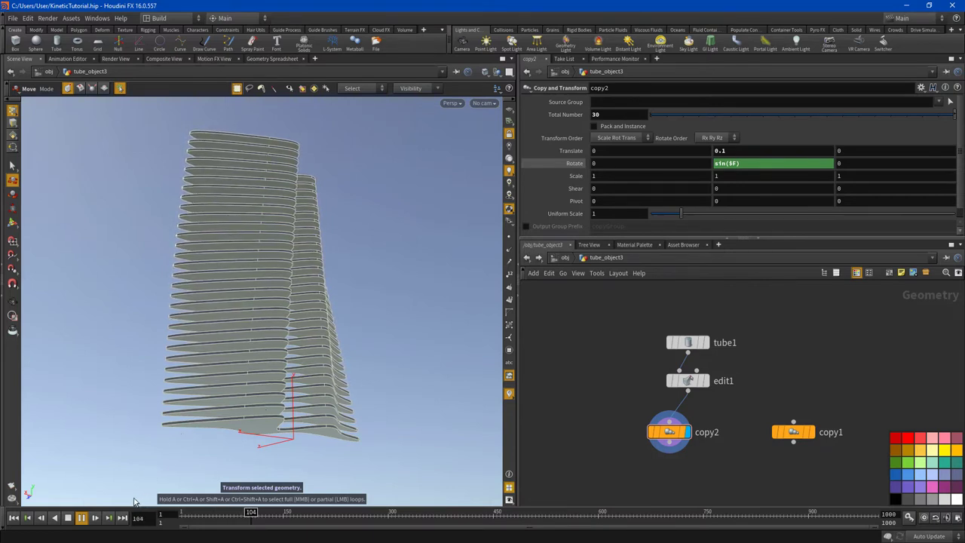
Change the rotation expression to sin($F)*15 and scrub the timeline to preview
left_click(80, 517)
type("*15")
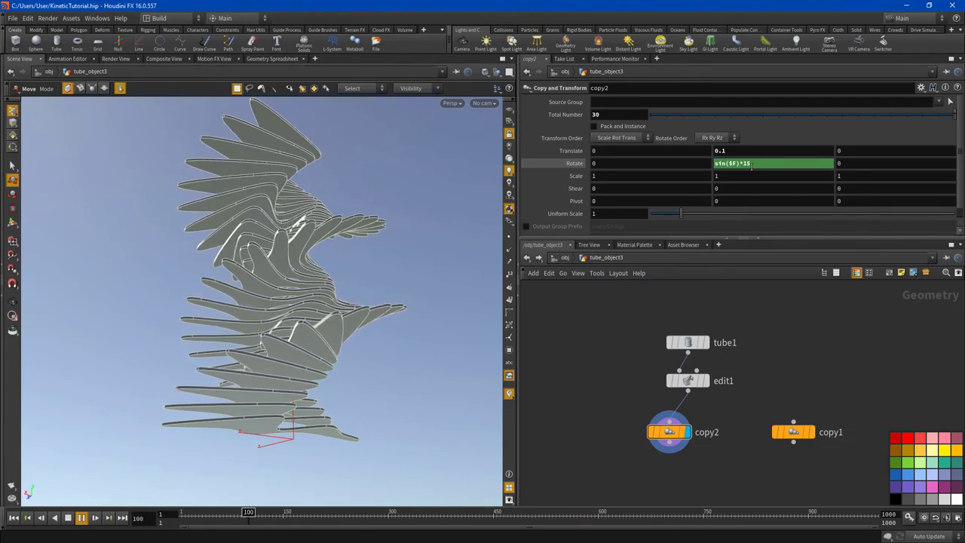
left_click(80, 517)
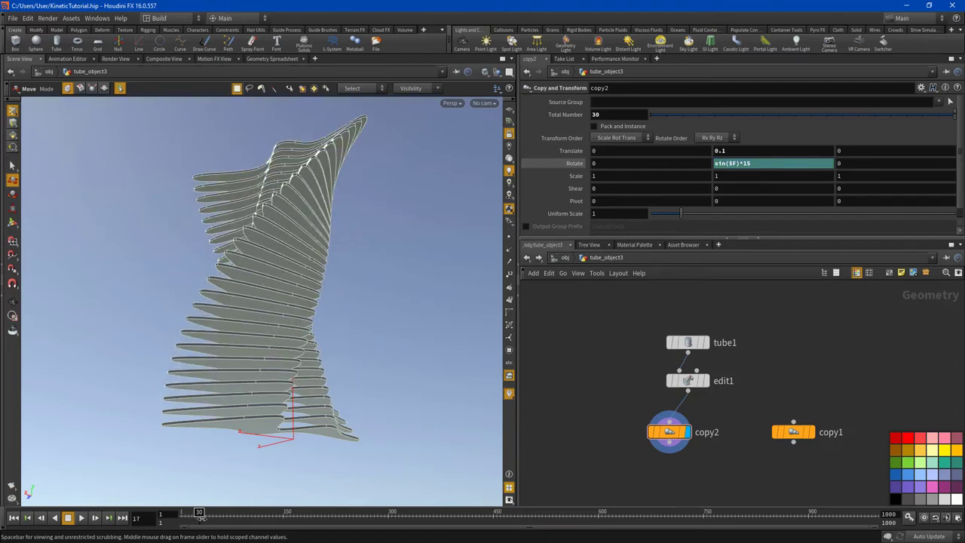
left_click_drag(199, 517, 261, 517)
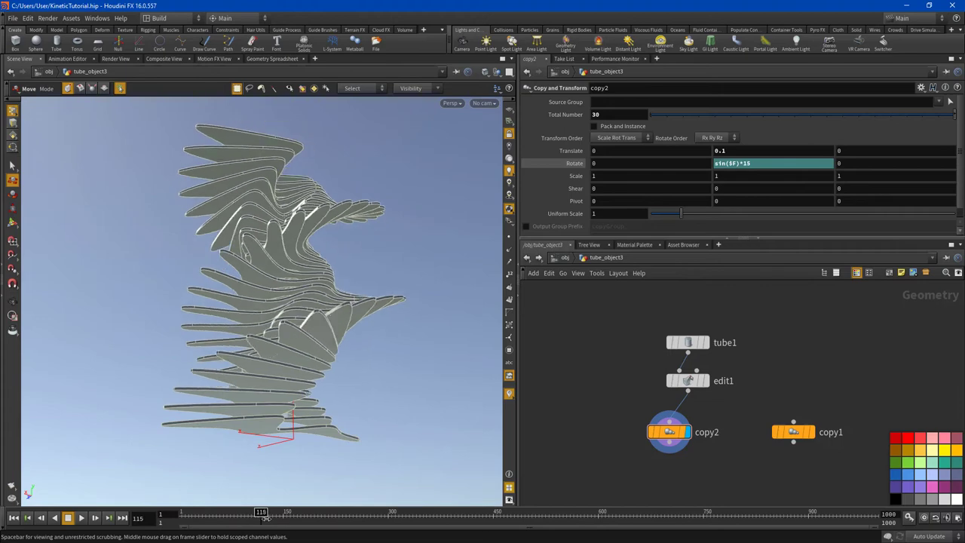
left_click_drag(260, 518, 351, 518)
type("*2")
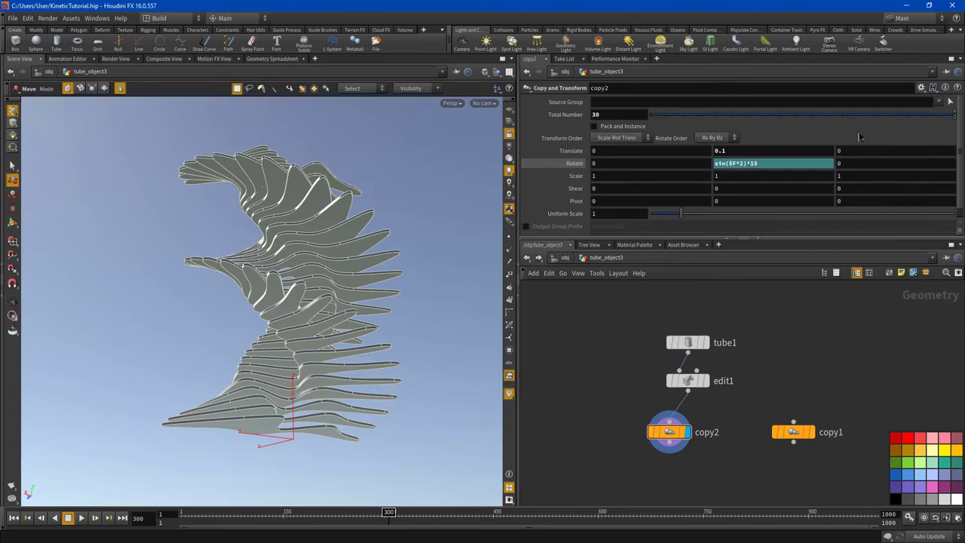
left_click(651, 162)
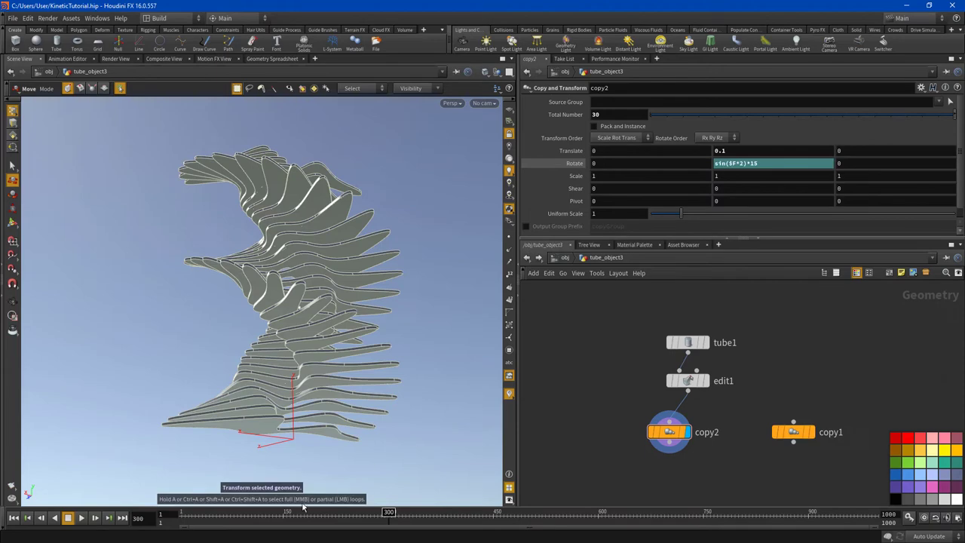
left_click(81, 517)
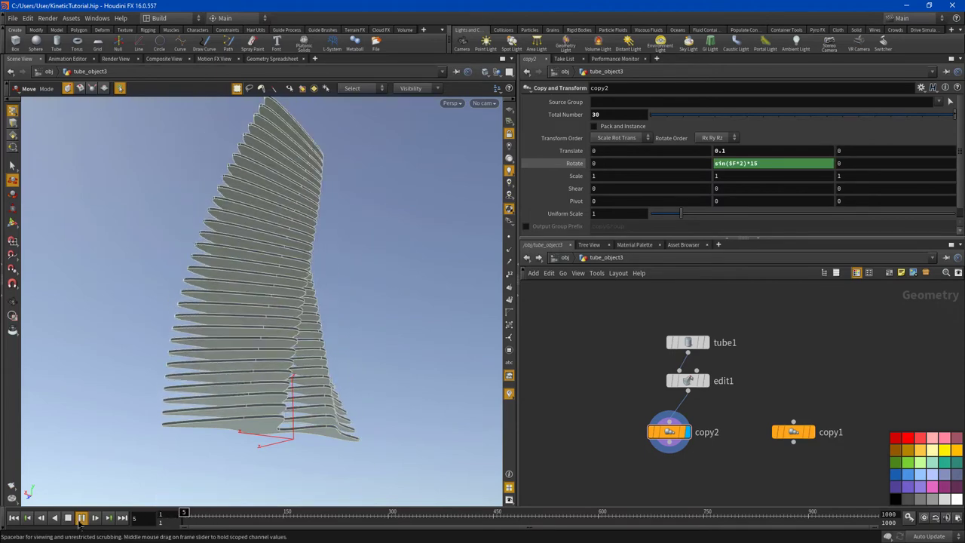
left_click(80, 517)
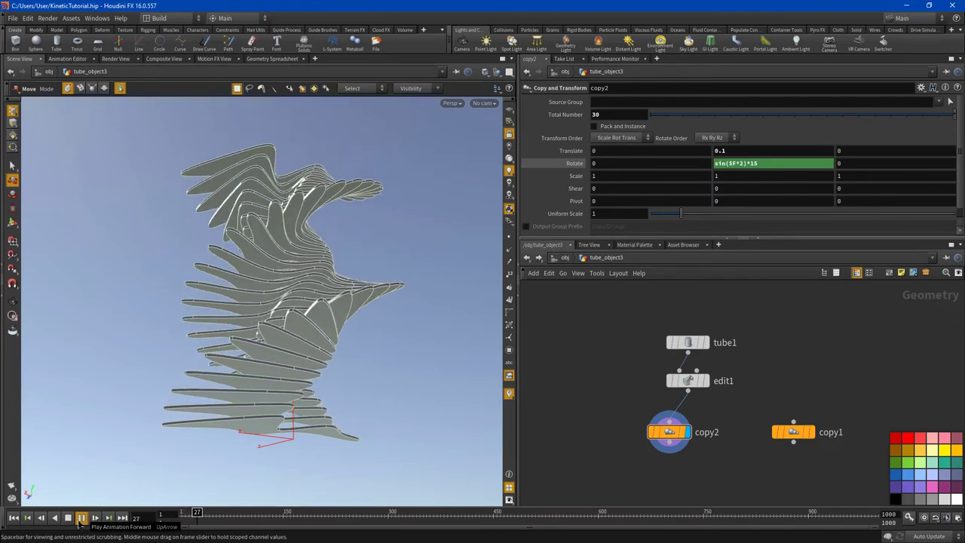
left_click(81, 517)
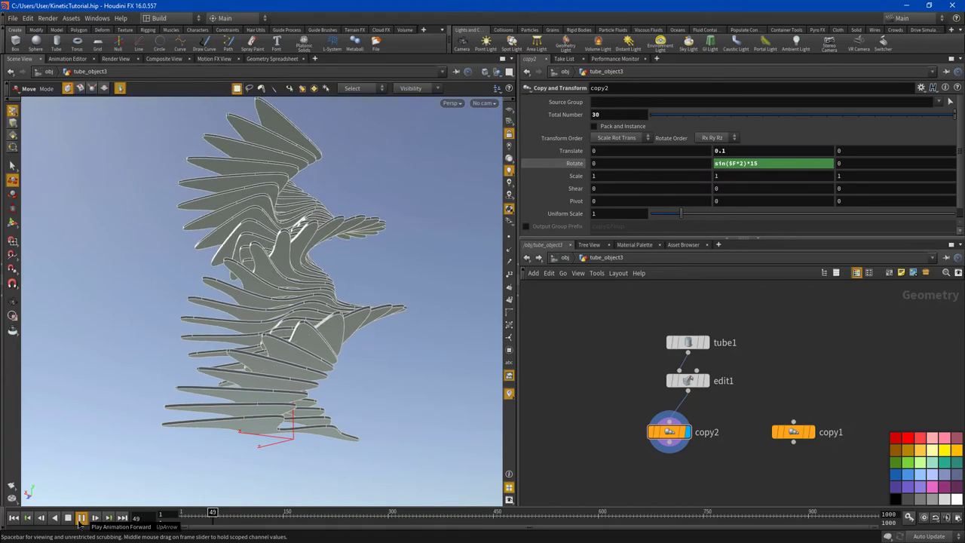
left_click(81, 517)
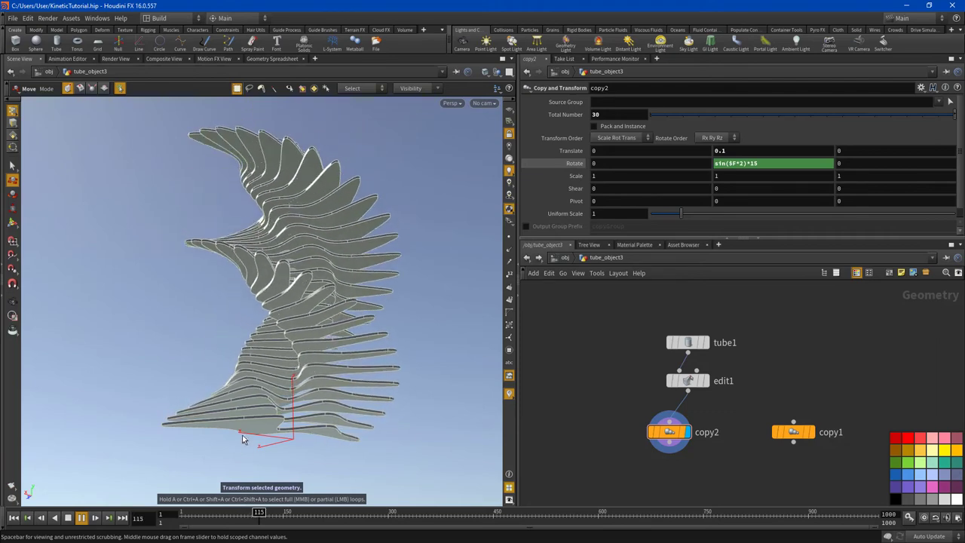
left_click(80, 517)
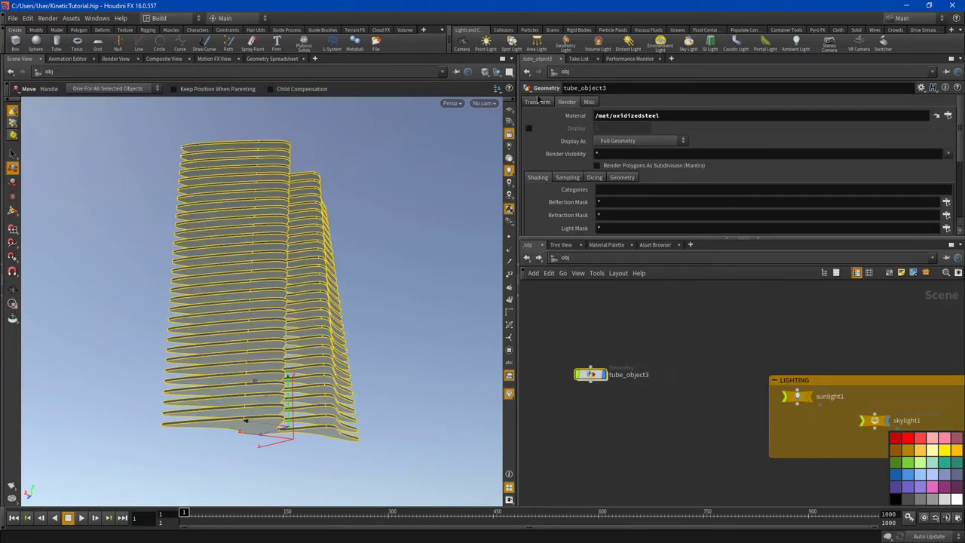
Set tube_object3 Rotate Y to $F*2 and play to check the spin
left_click(537, 102)
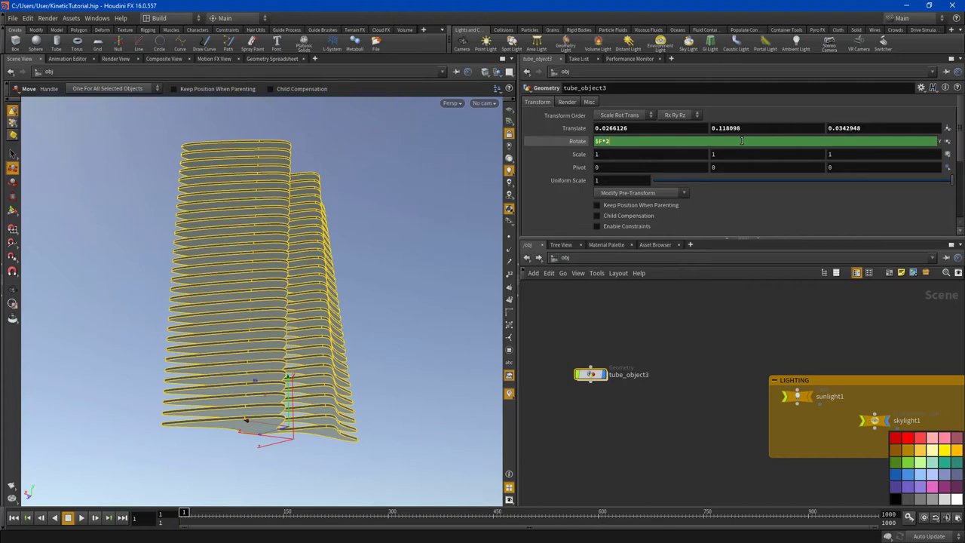
left_click(81, 517)
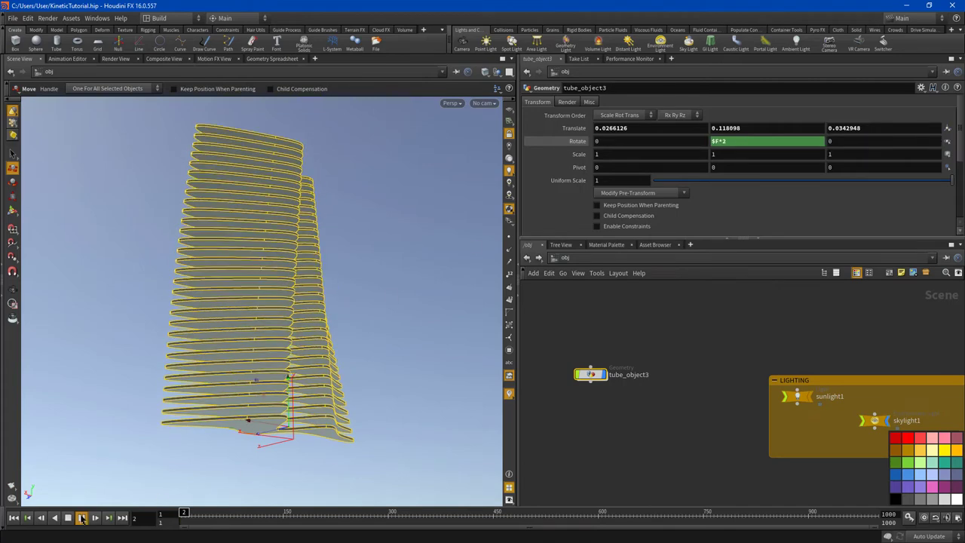
left_click(80, 517)
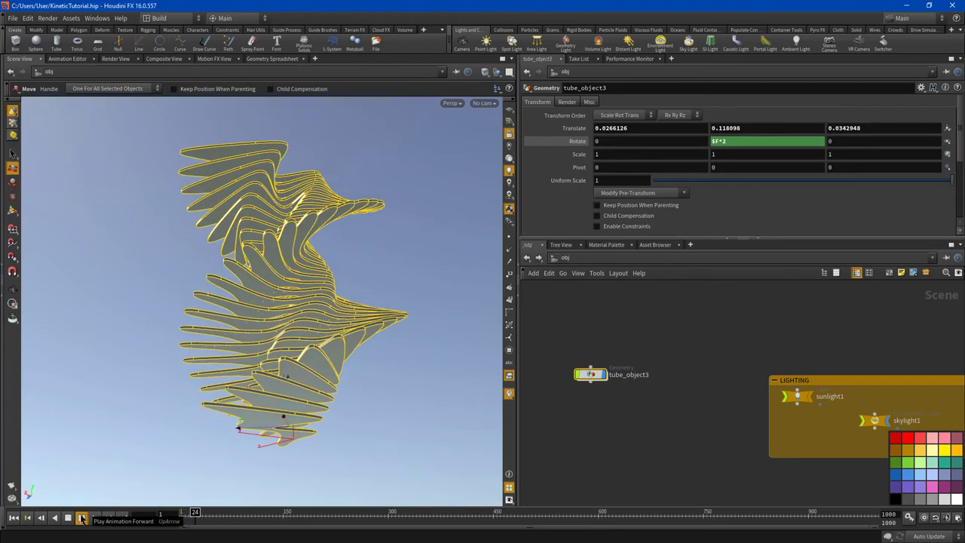
left_click(81, 517)
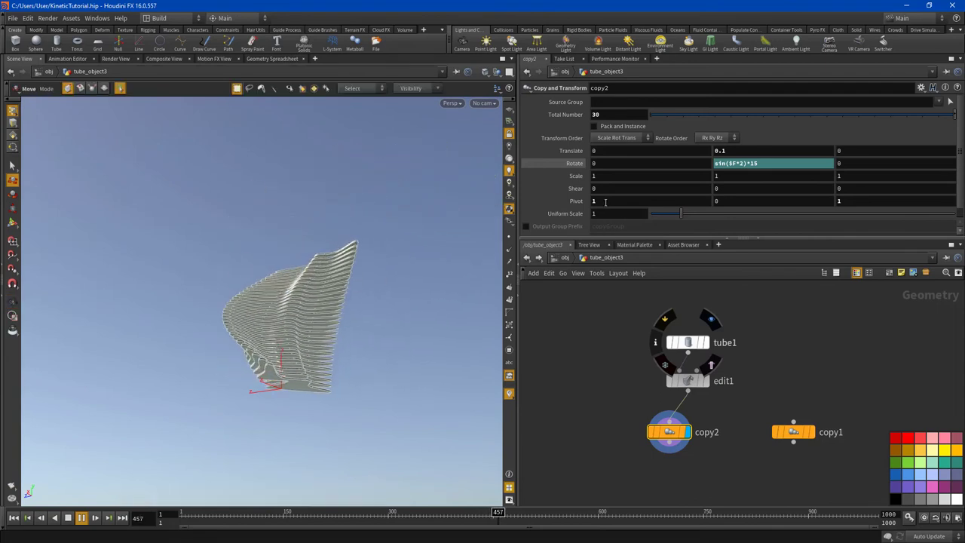
Commit the offset pivot values and set the display flag on edit1 to preview one plate
left_click(80, 517)
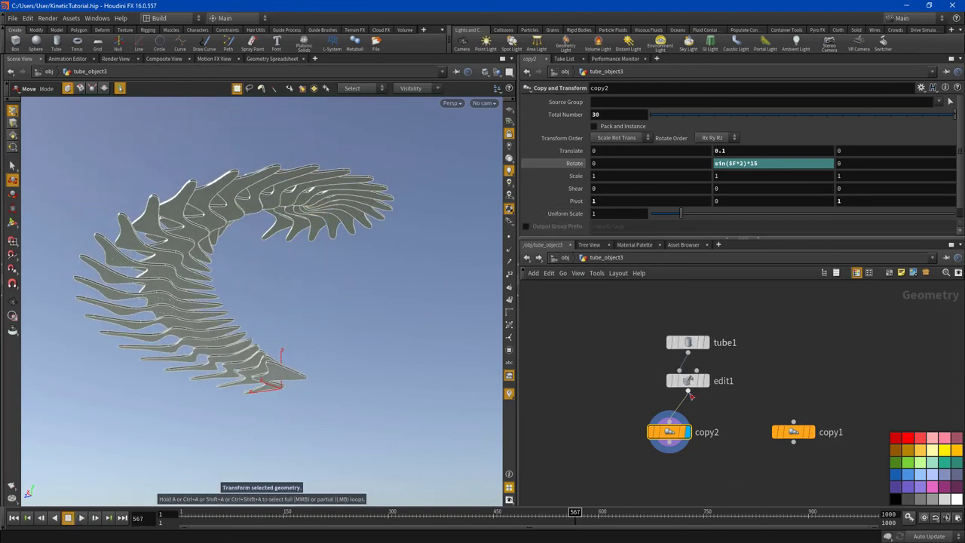
left_click(686, 380)
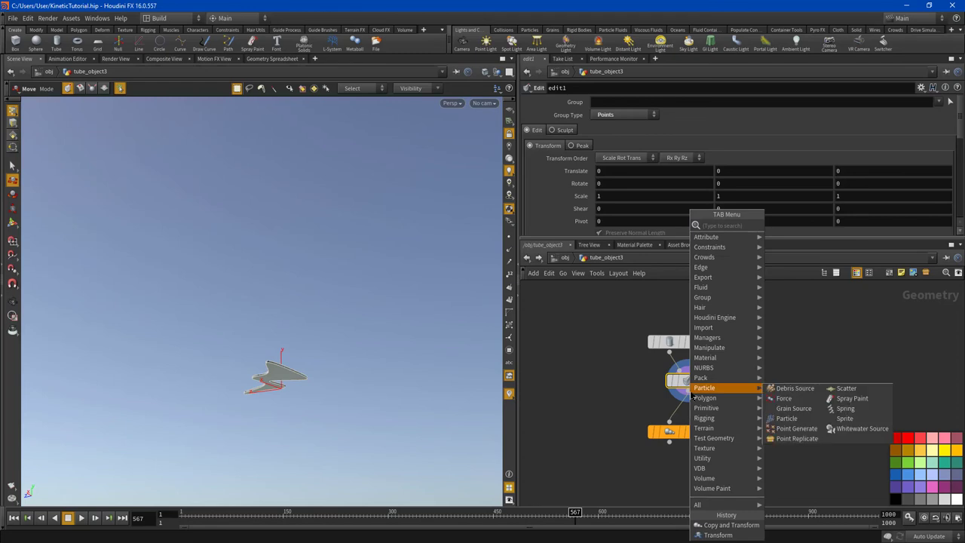
Search the node menu for 'expo', cancel without adding, and display copy2 again
type("g")
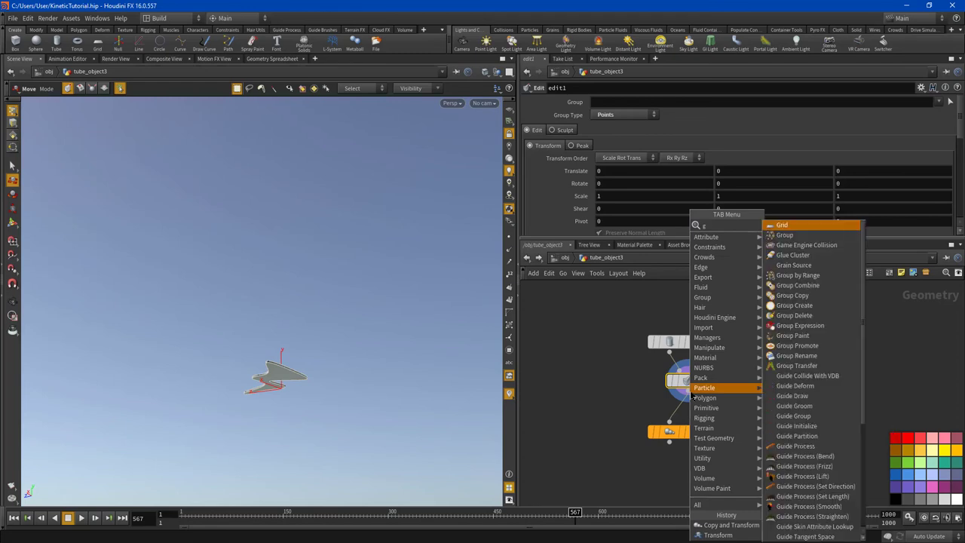
type("expo")
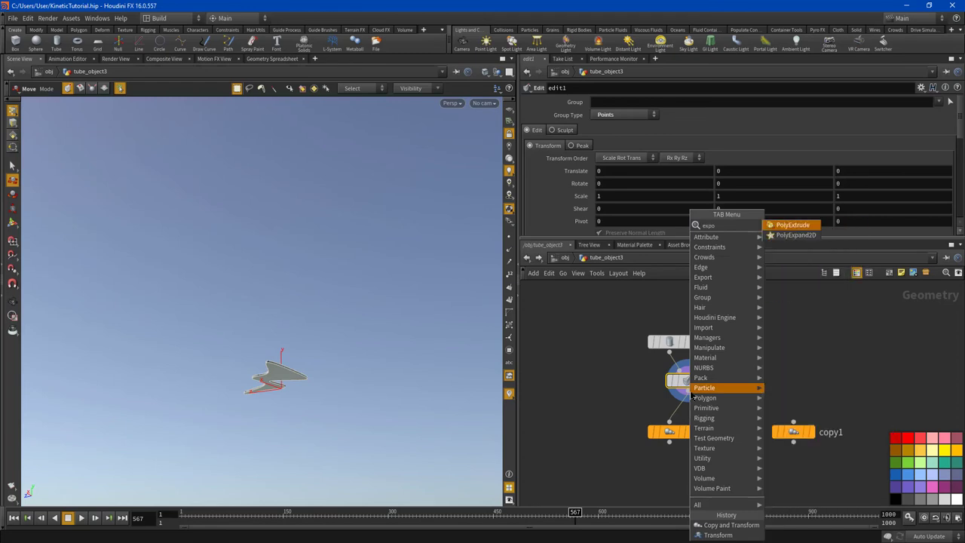
type("ex")
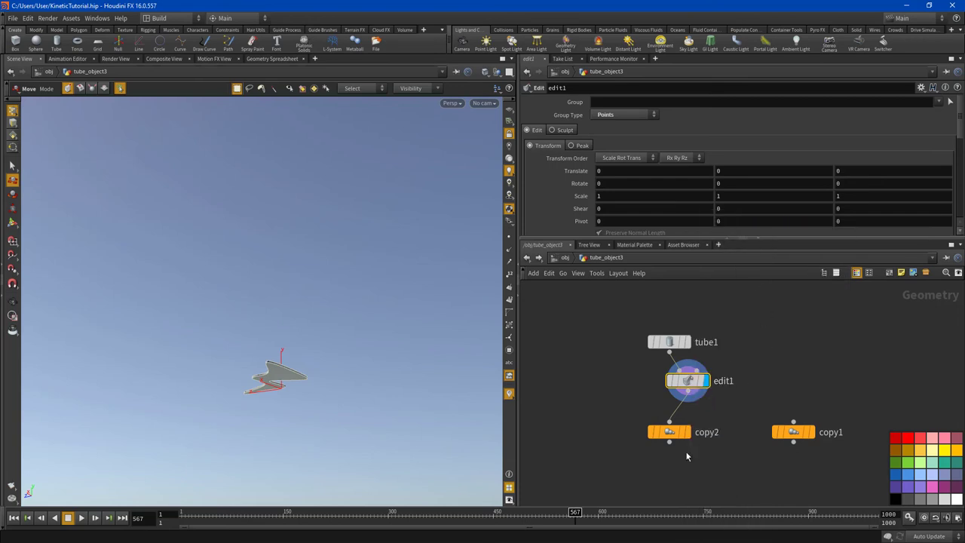
left_click(669, 431)
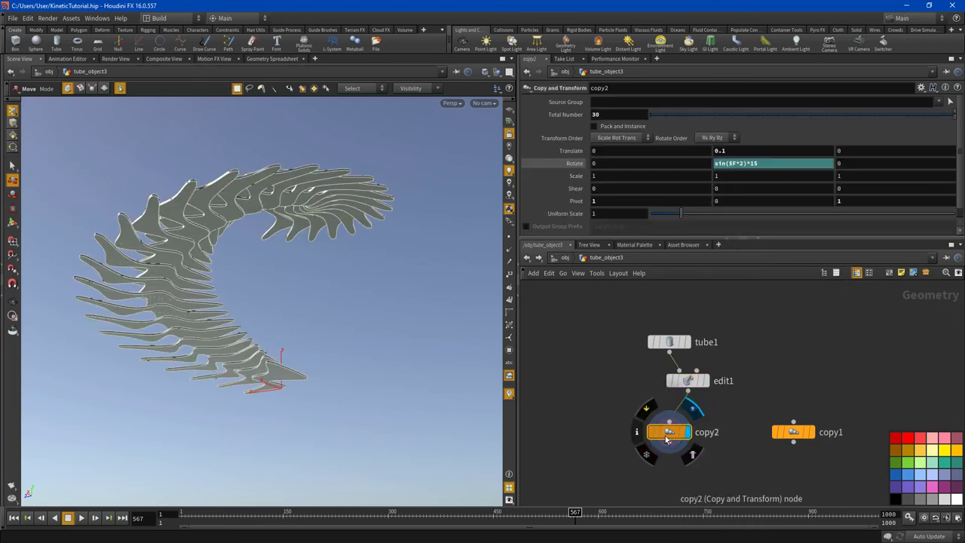